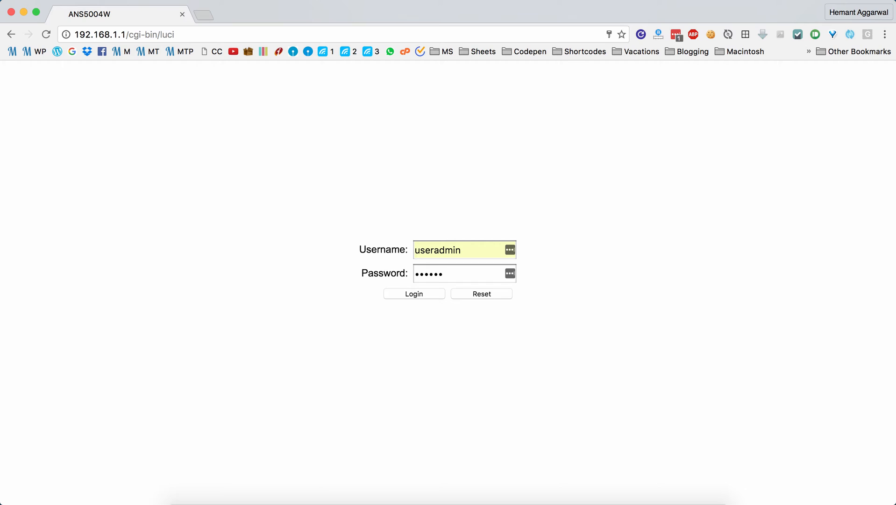
Log in to the router admin with the pre-filled credentials.
{"action": "left_click", "coordinate": [414, 294]}
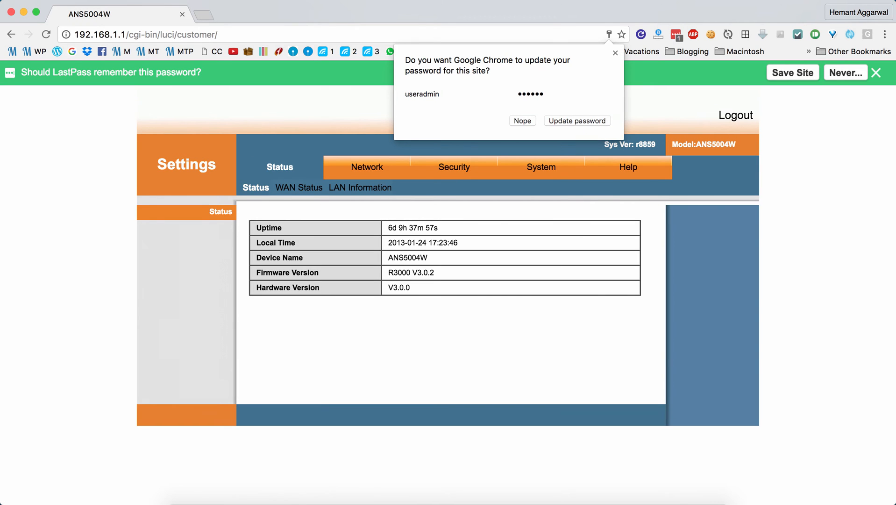
Dismiss Chrome's password prompt, review WAN and LAN status, and view wireless settings.
{"action": "left_click", "coordinate": [522, 121]}
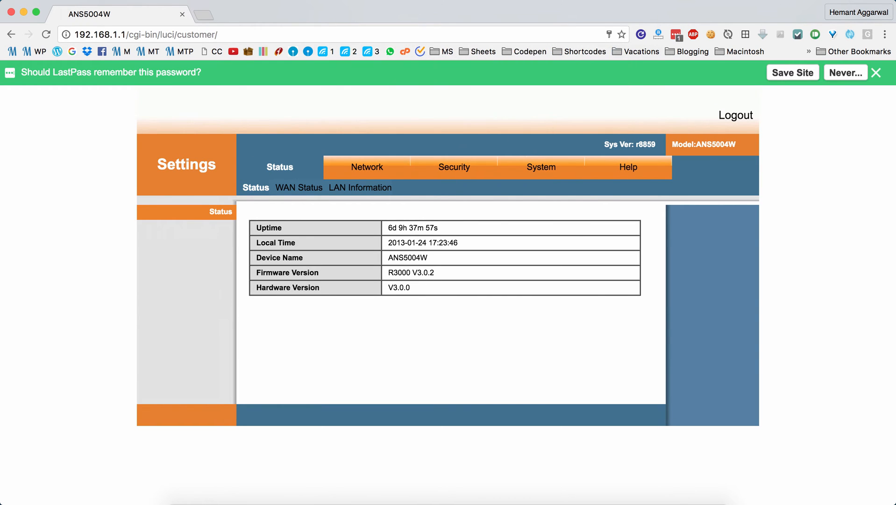
{"action": "left_click", "coordinate": [299, 188]}
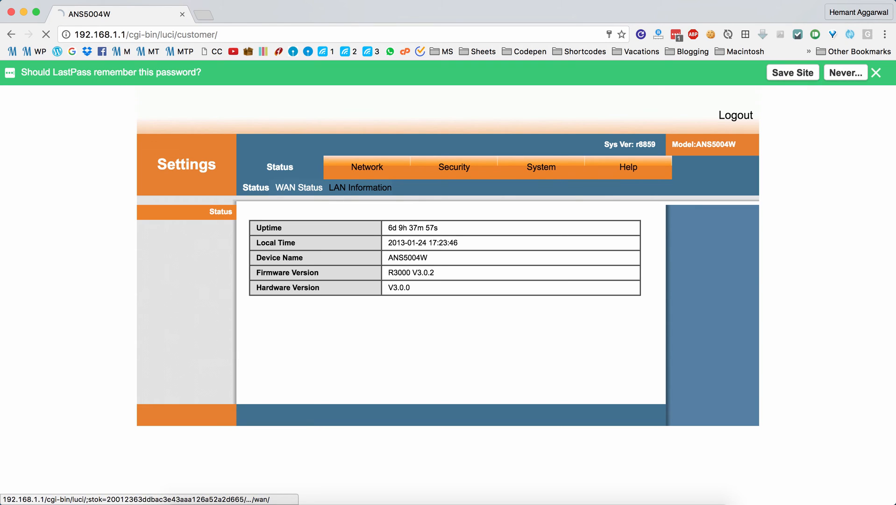
{"action": "left_click", "coordinate": [299, 188]}
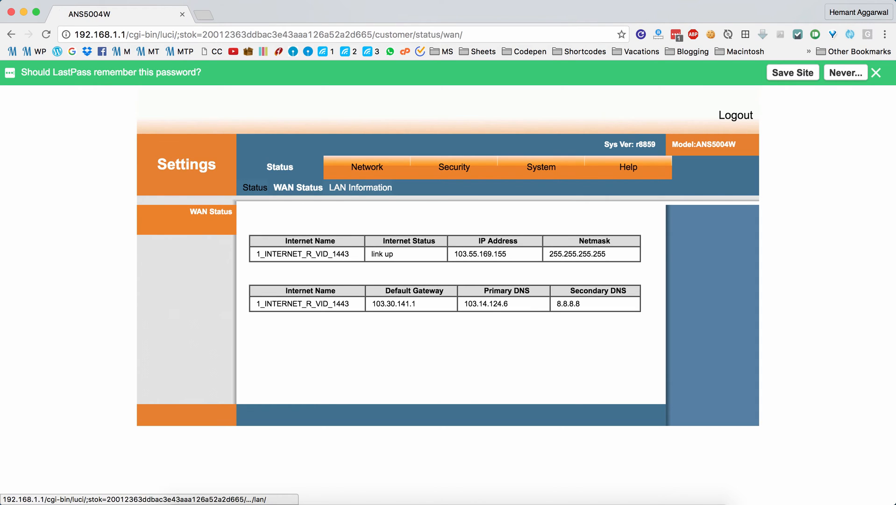
{"action": "left_click", "coordinate": [360, 188]}
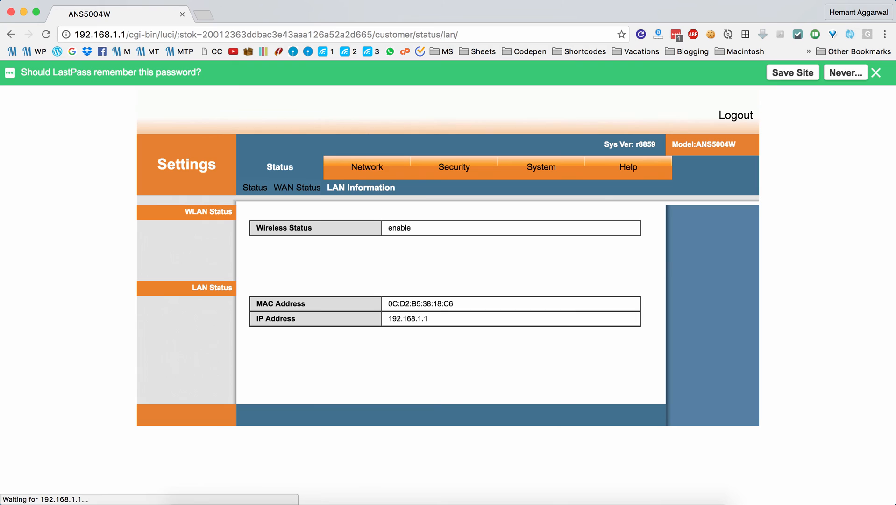
{"action": "left_click", "coordinate": [367, 166]}
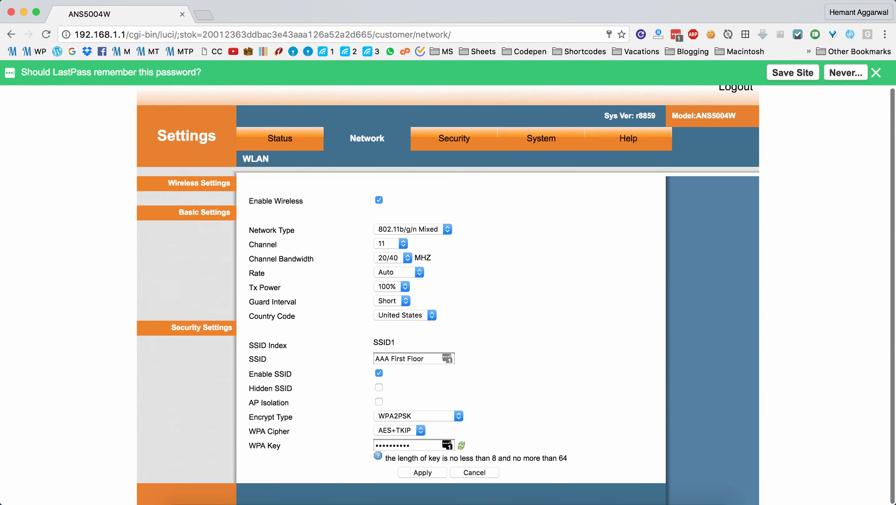
{"action": "left_click", "coordinate": [411, 445]}
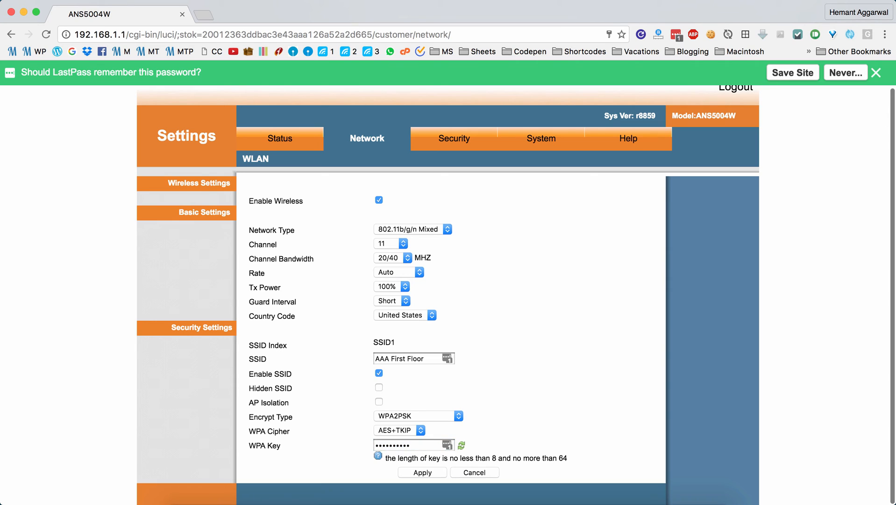
{"action": "left_click", "coordinate": [541, 138]}
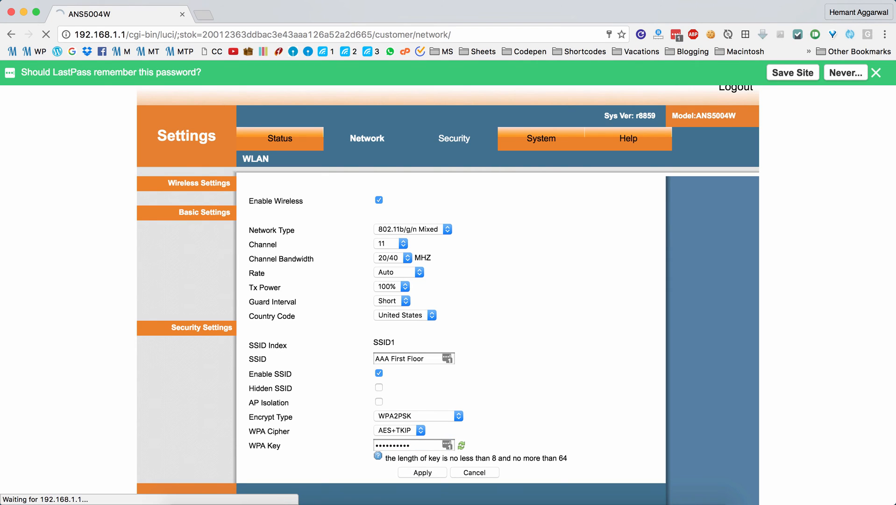
Enable the URL filter in black list mode and start adding a rule.
{"action": "left_click", "coordinate": [454, 138]}
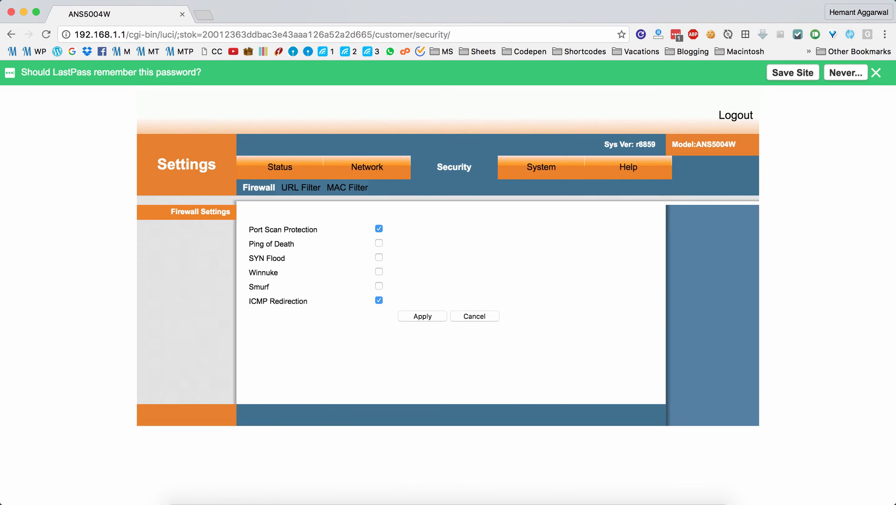
{"action": "left_click", "coordinate": [301, 186]}
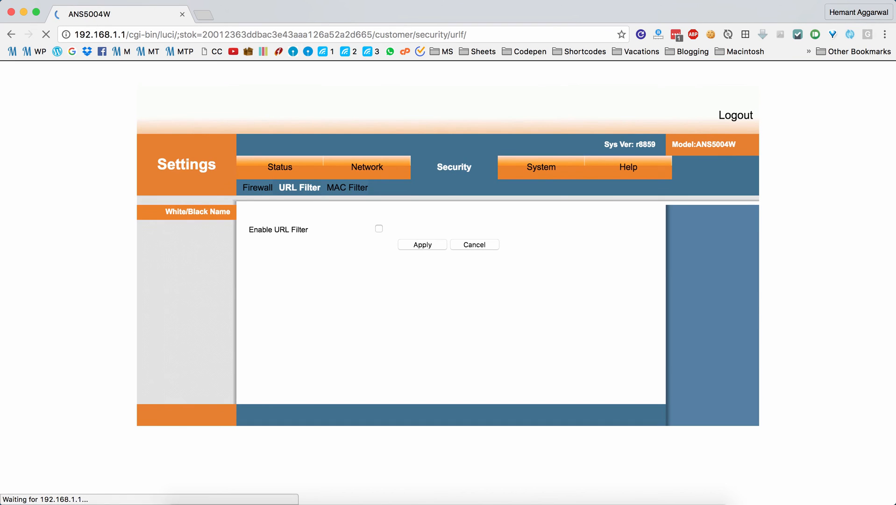
{"action": "left_click", "coordinate": [379, 229]}
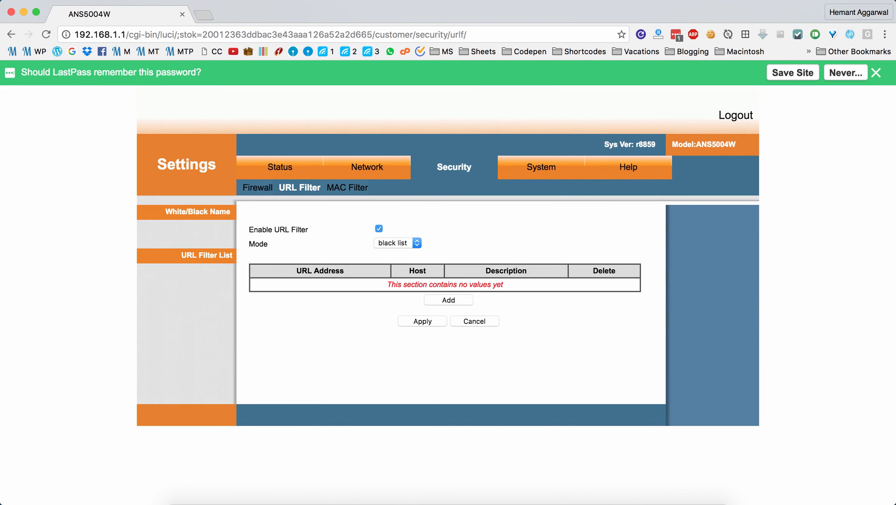
{"action": "left_click", "coordinate": [396, 242]}
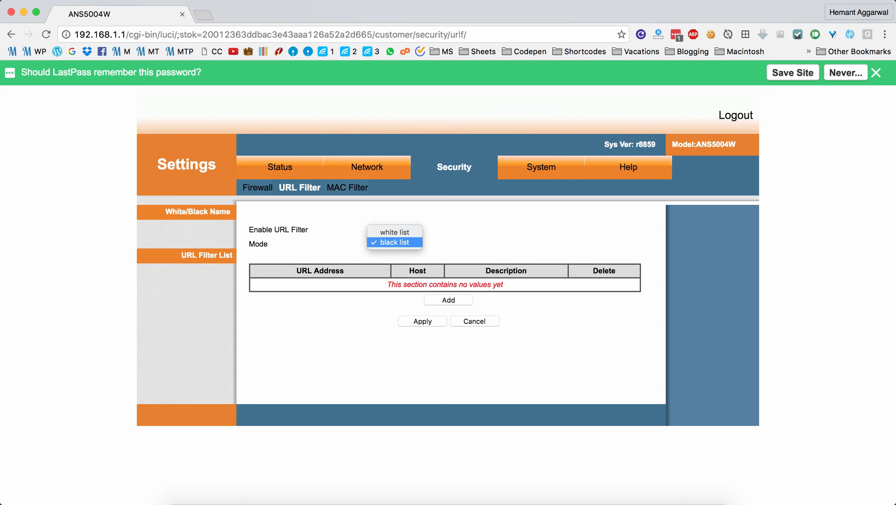
{"action": "left_click", "coordinate": [394, 242]}
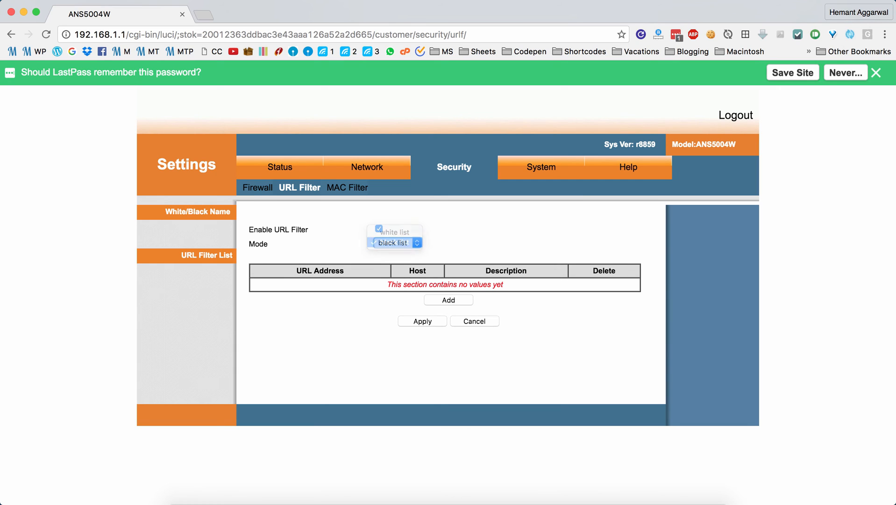
{"action": "left_click", "coordinate": [394, 243]}
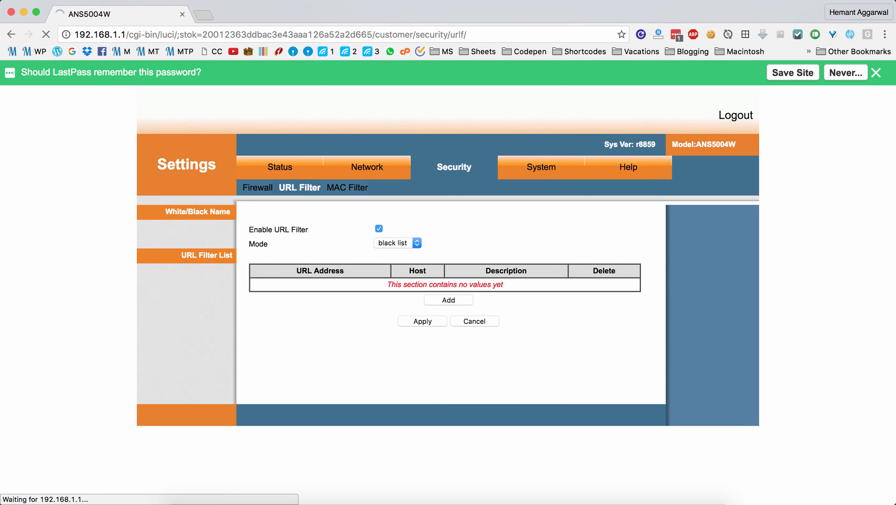
Abandon the new URL rule form and view the MAC filter settings.
{"action": "left_click", "coordinate": [448, 300]}
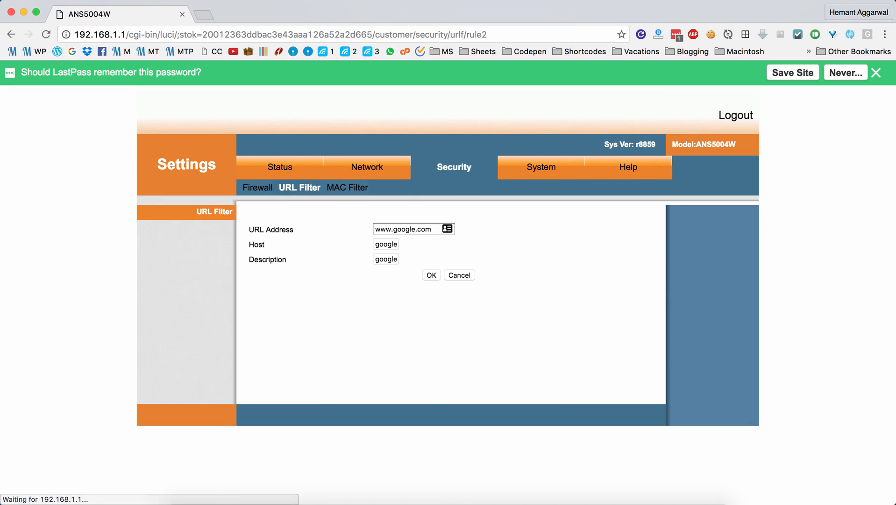
{"action": "left_click", "coordinate": [386, 258]}
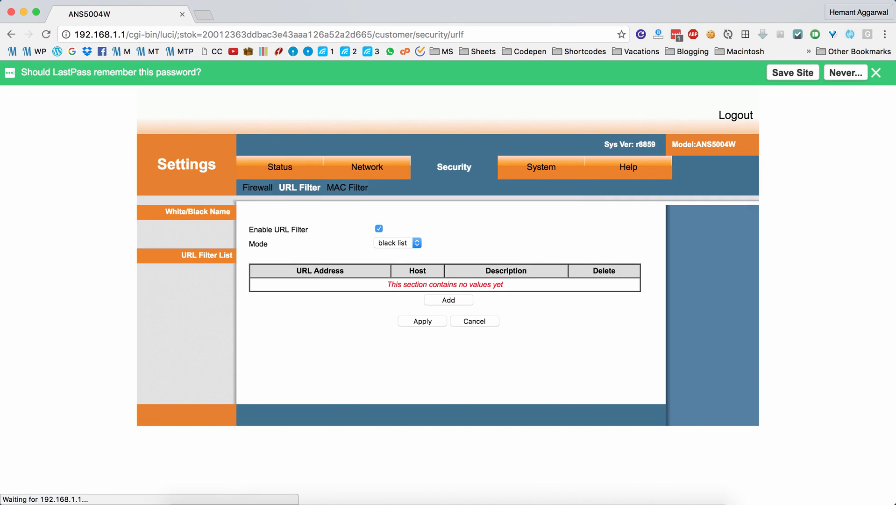
{"action": "left_click", "coordinate": [346, 187]}
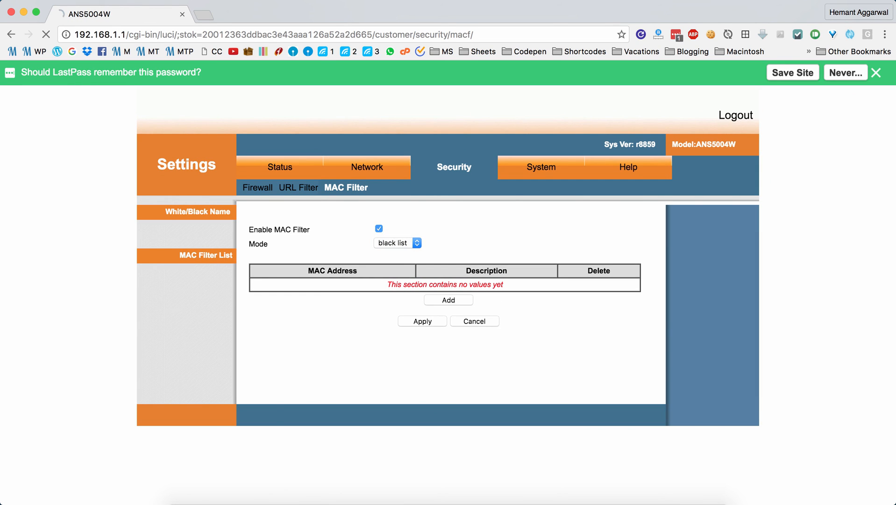
Go to System settings to view the Admin Password page.
{"action": "left_click", "coordinate": [449, 299]}
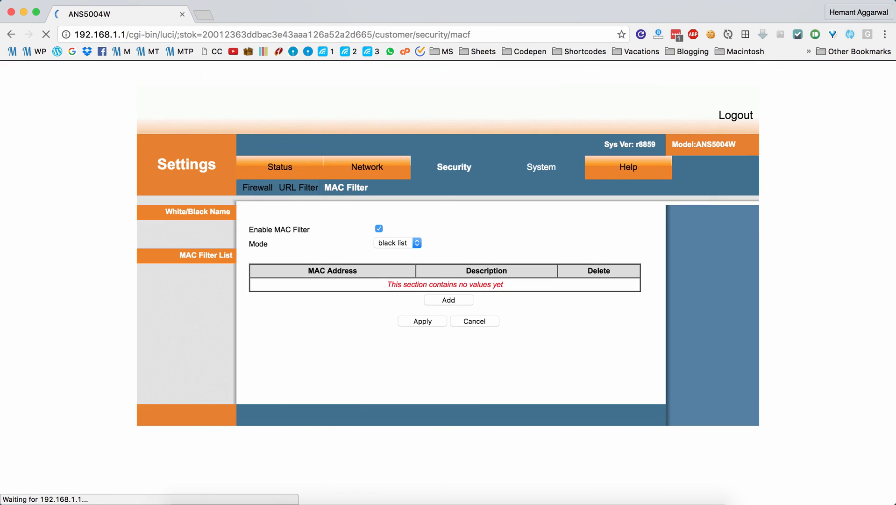
{"action": "left_click", "coordinate": [541, 167]}
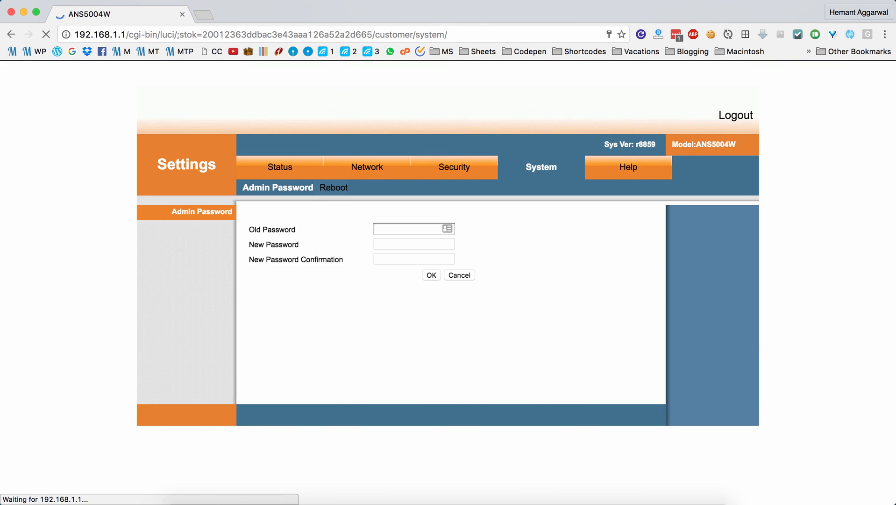
Focus the New Password field, then view the Reboot page.
{"action": "left_click", "coordinate": [414, 244]}
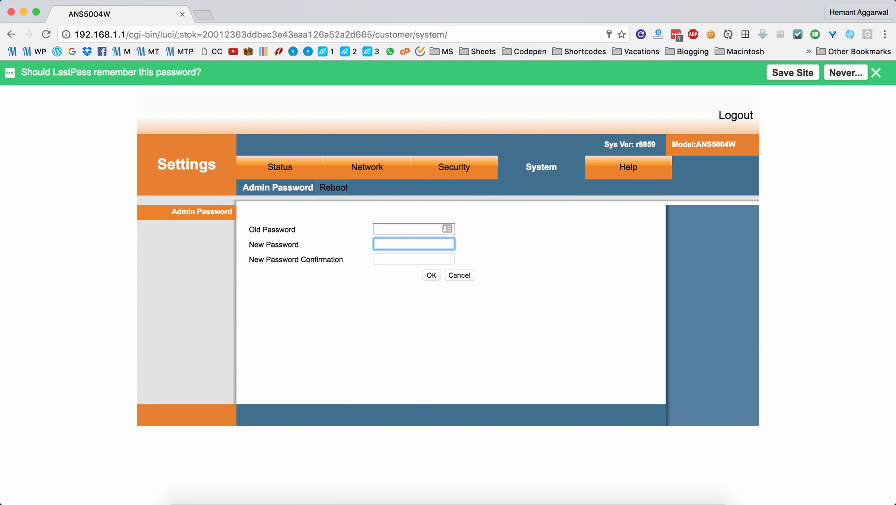
{"action": "left_click", "coordinate": [333, 187]}
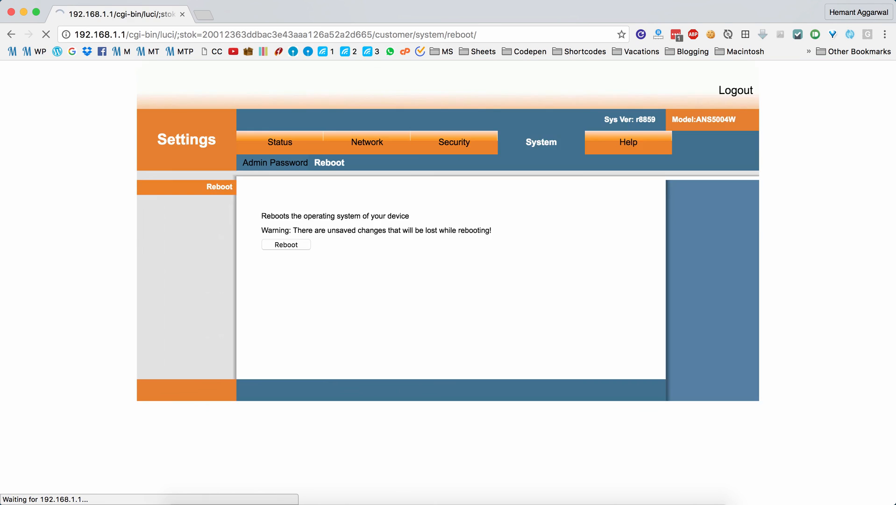